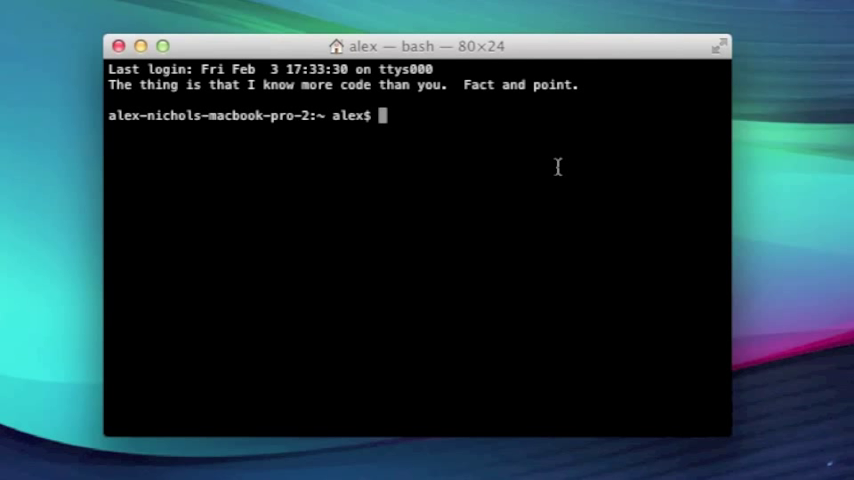
- Start irb from the bash prompt and evaluate -10, which returns -10
text(irb)
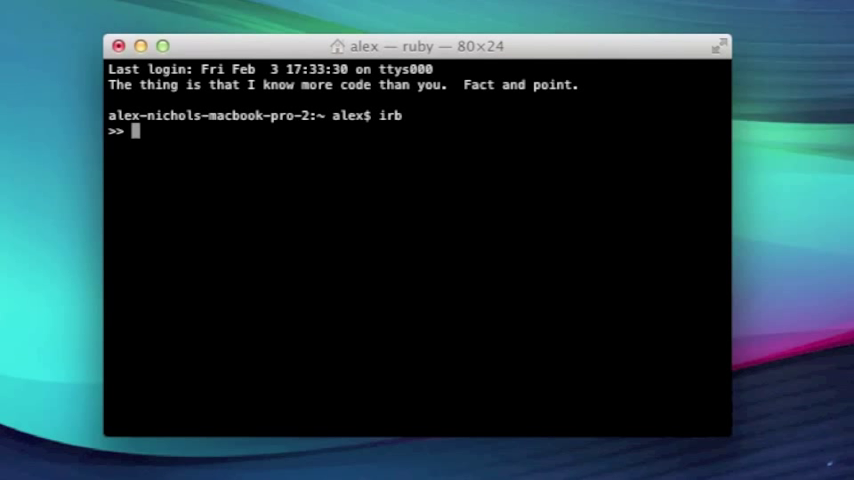
text(-10)
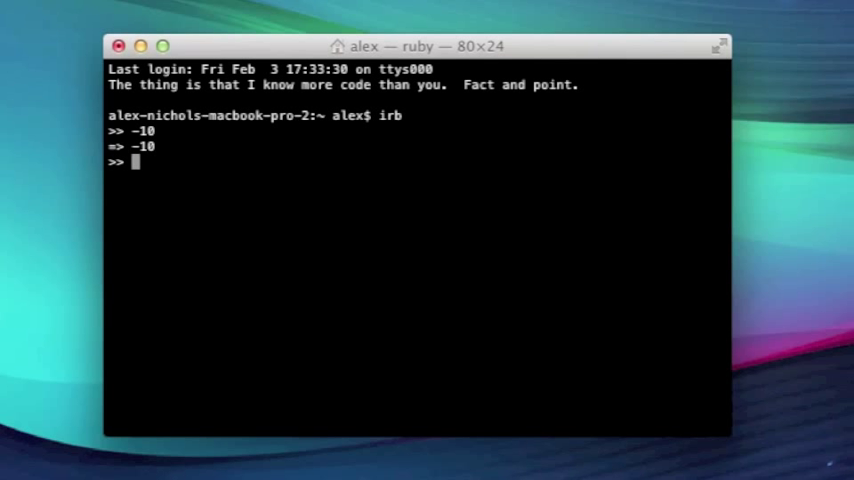
- Evaluate -10.abs in irb, returning 10
text(-10)
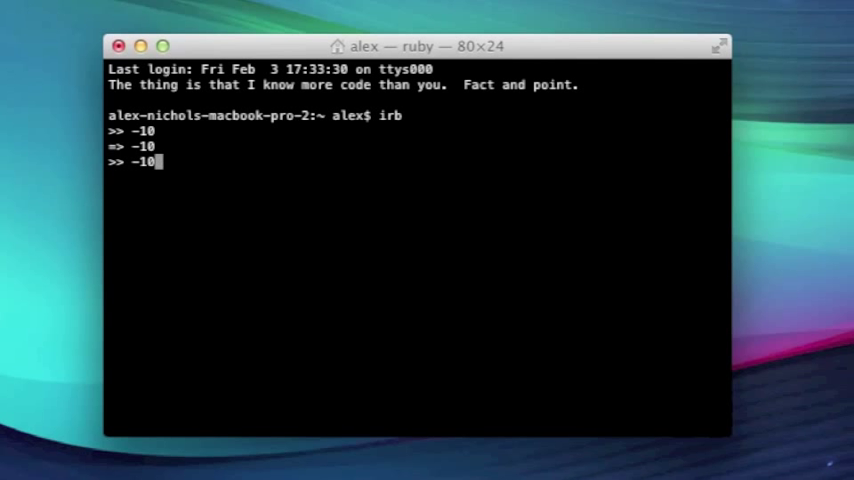
text(.)
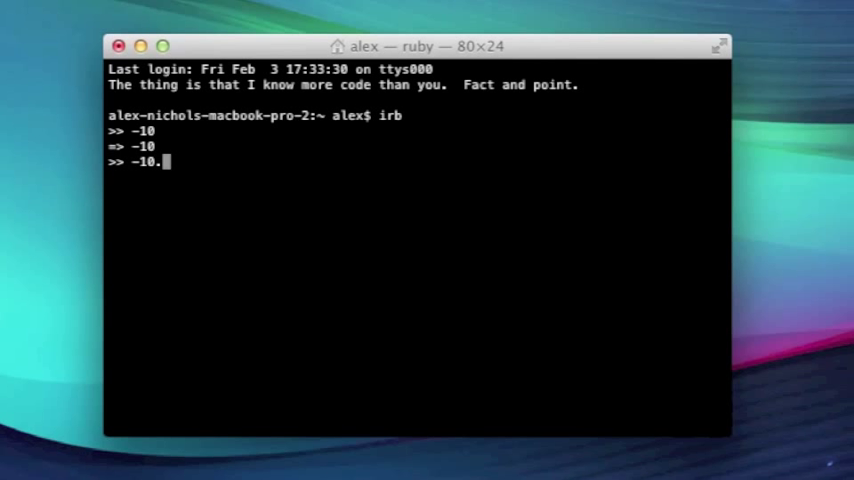
text(abs)
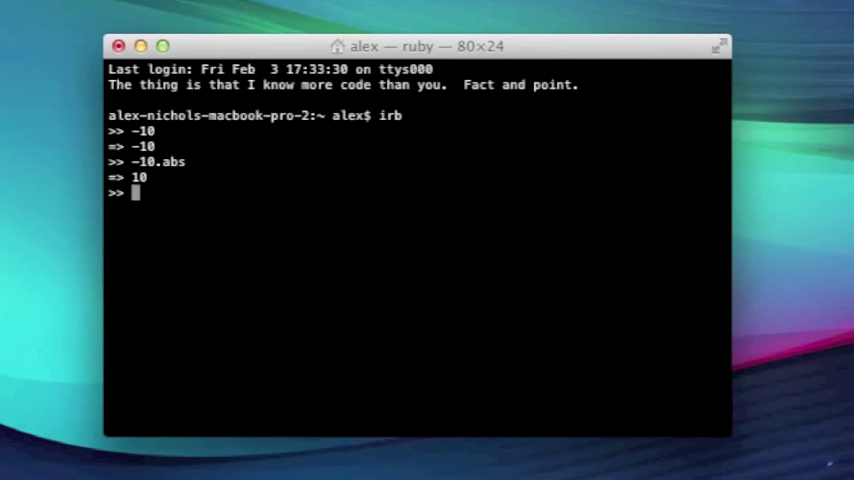
- Evaluate -5.5.abs (5.5), (-5.5) (-5.5), (-5.5).abs (5.5) and 10.abs (10)
text(-5.5.)
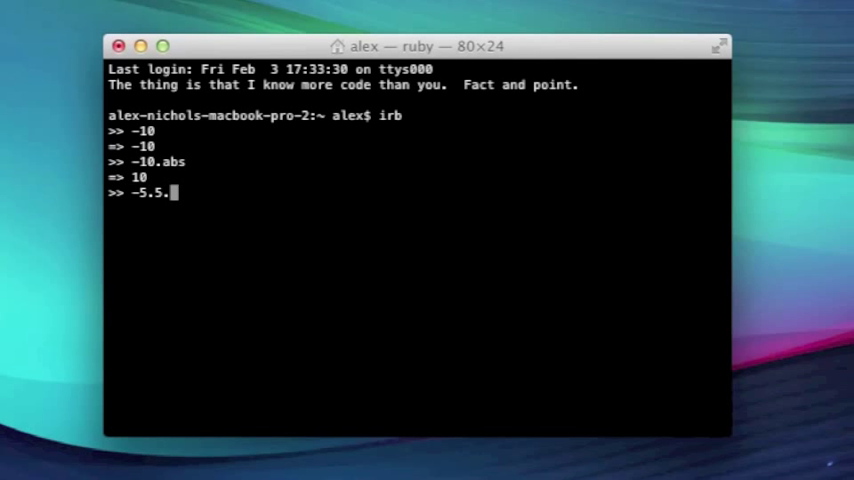
text(abs)
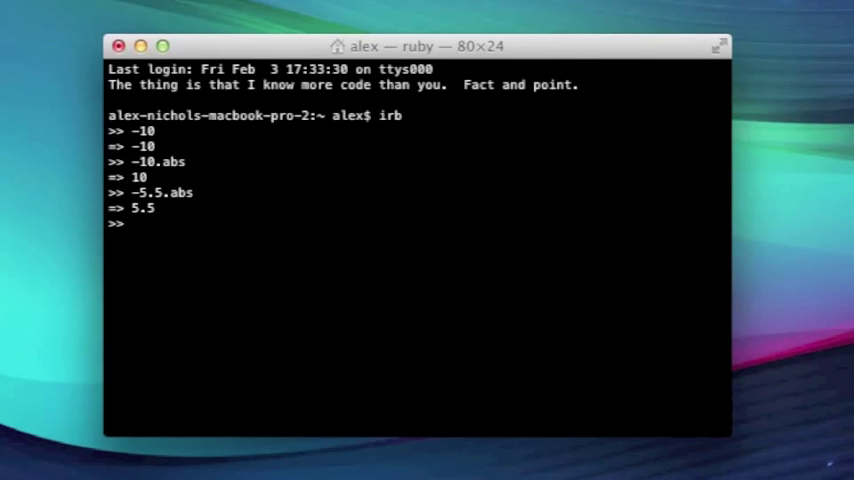
text(-5.5.abs)
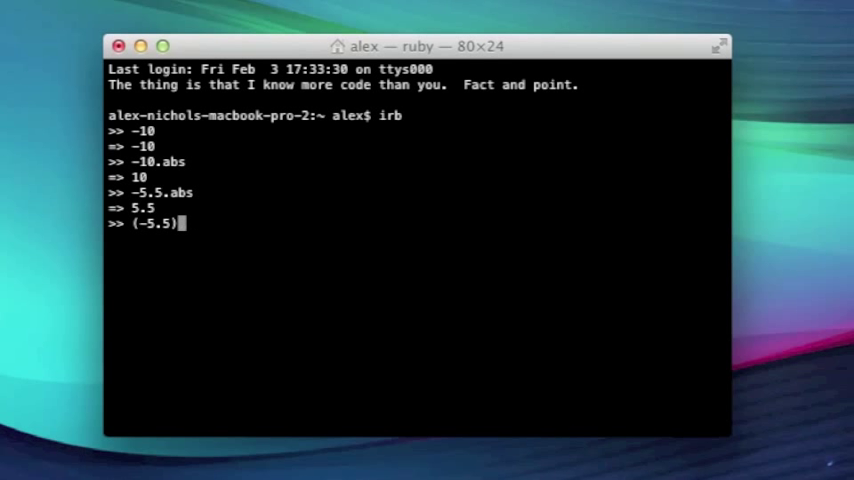
key(Return)
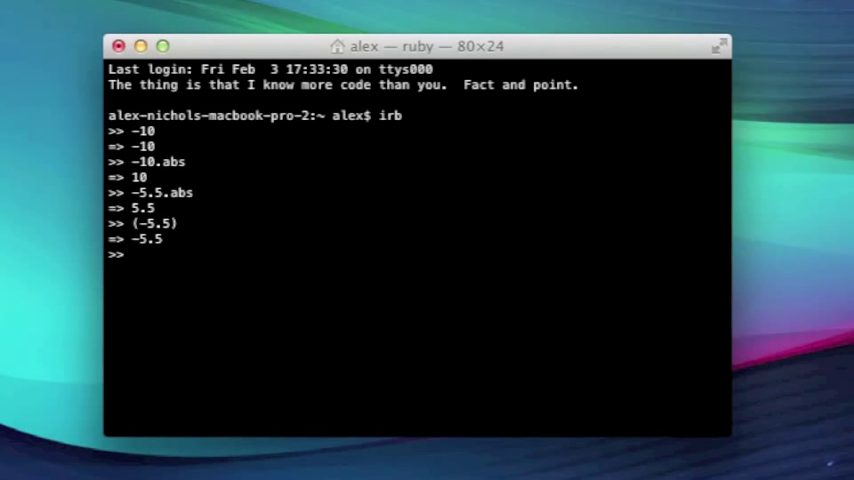
text((-5.5).abs)
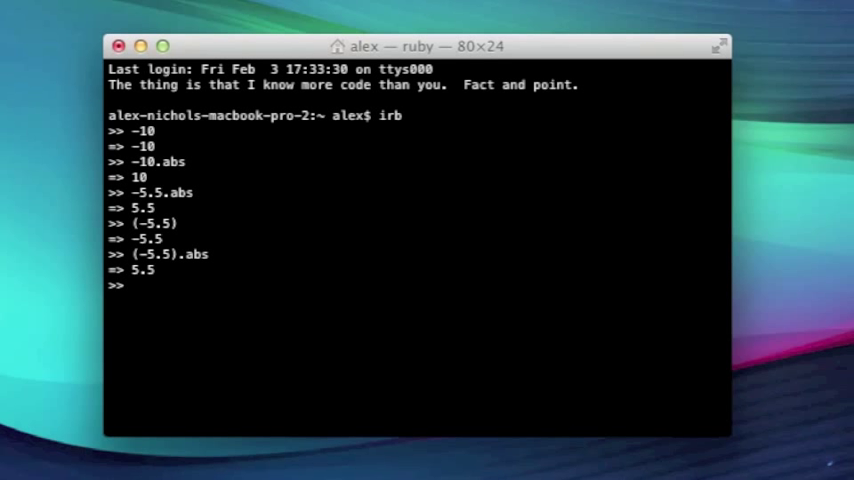
text(10.abs)
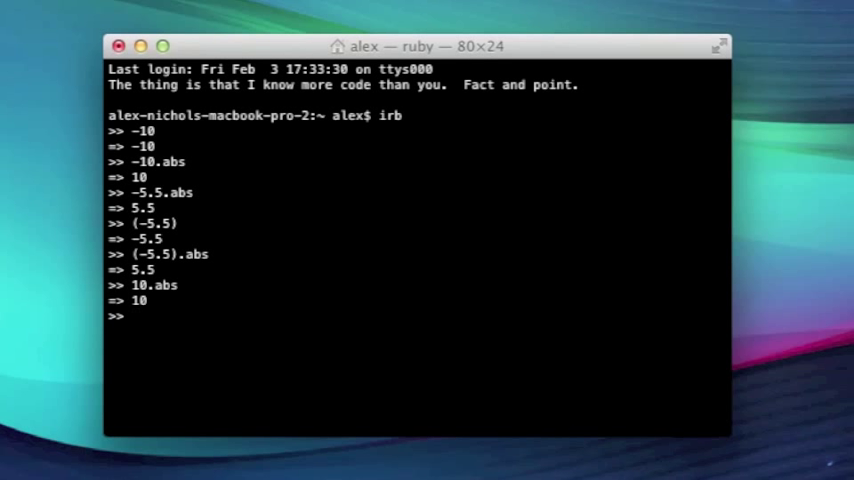
- Evaluate 3.14.round returning 3 and 3.5.round returning 4
text(3.14)
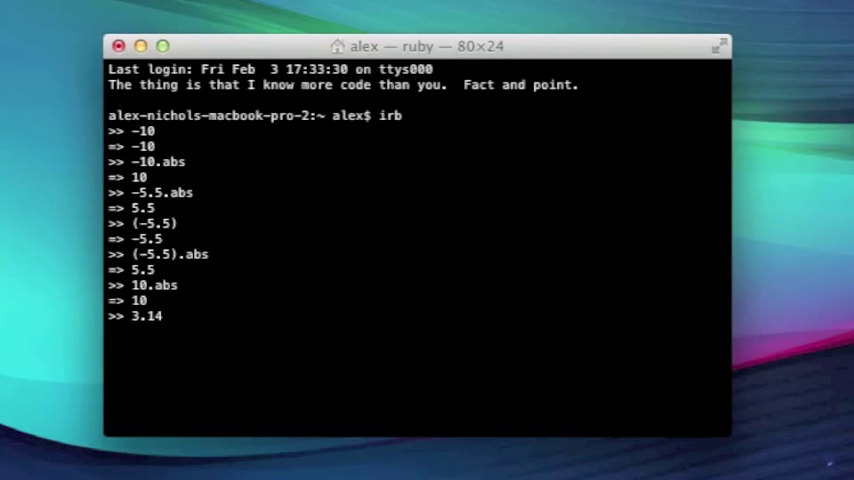
text(.rou)
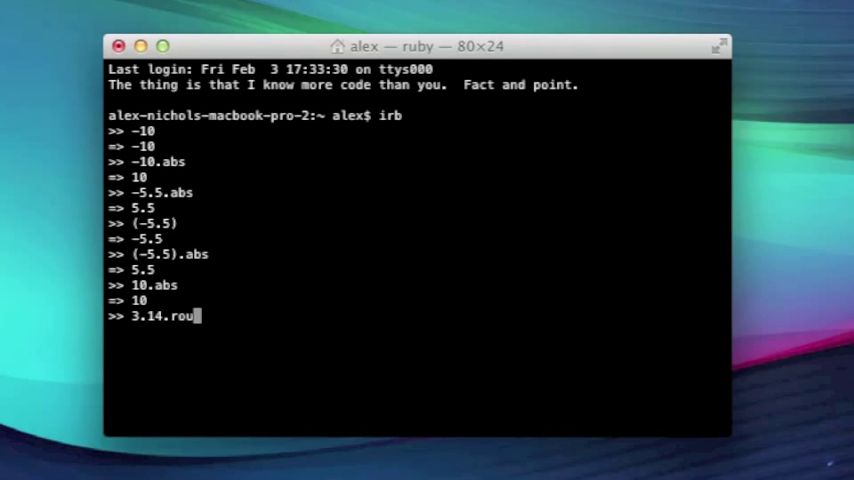
key(Return)
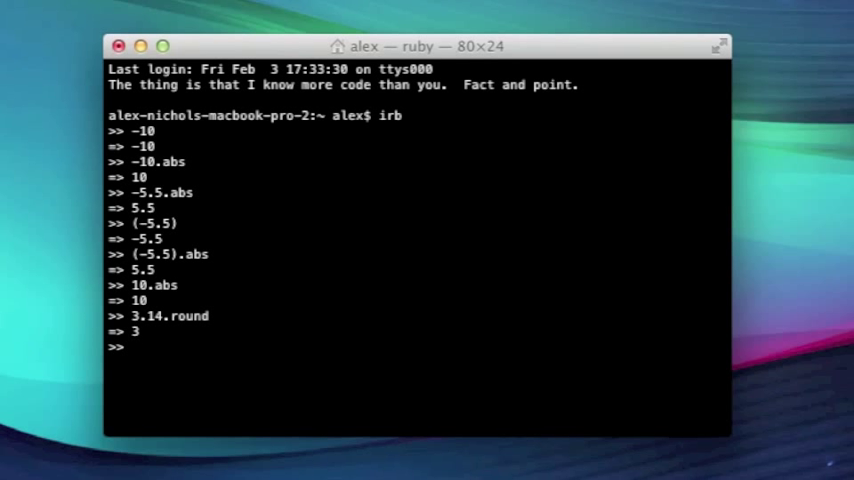
text(3)
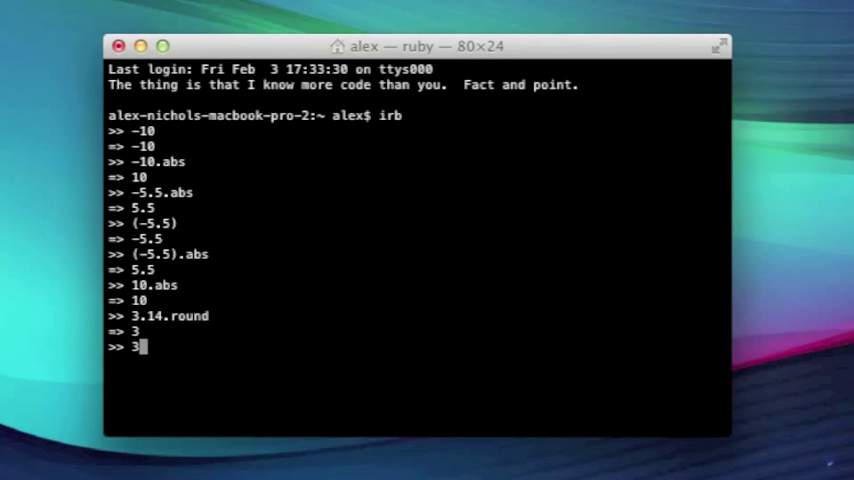
text(.5.round)
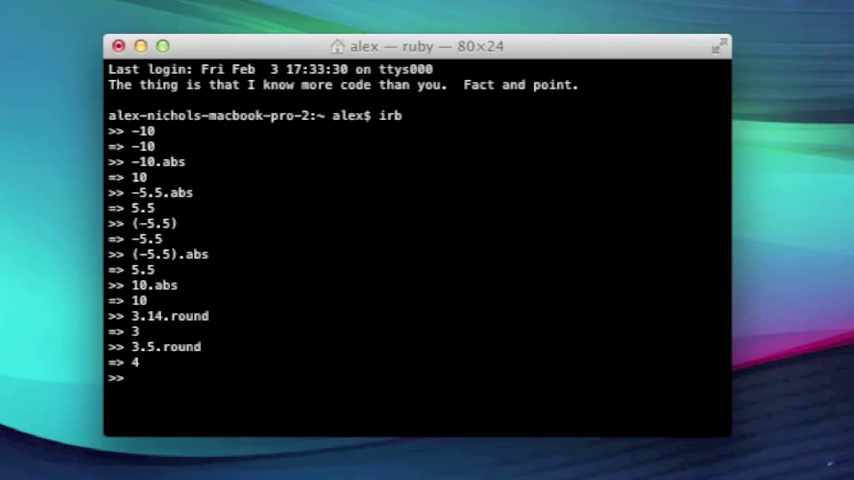
- Evaluate (3-6.7).round in irb, returning -4
text(()
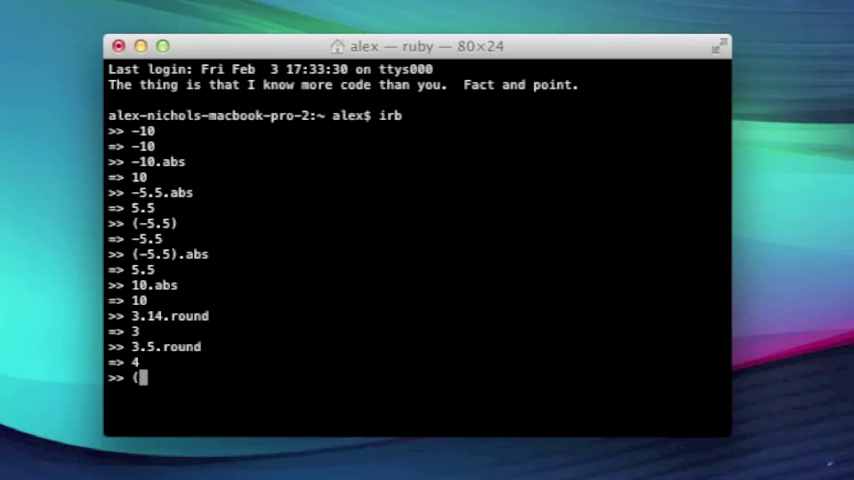
text(3-)
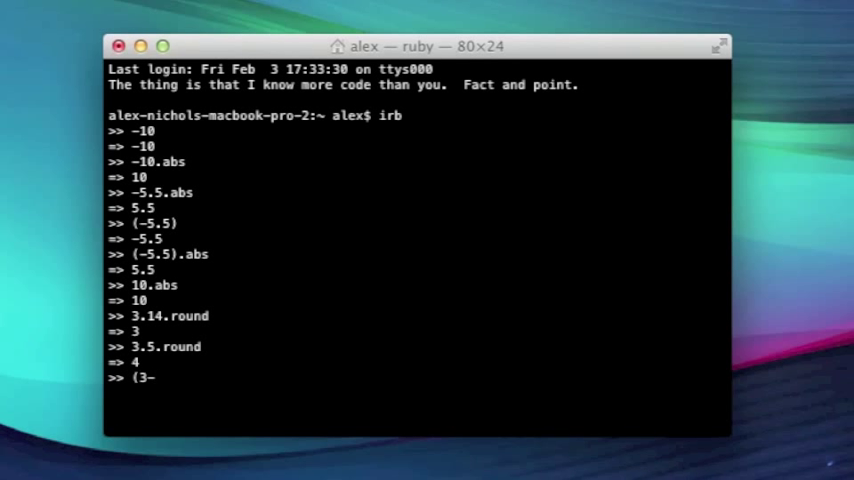
text(6.7)
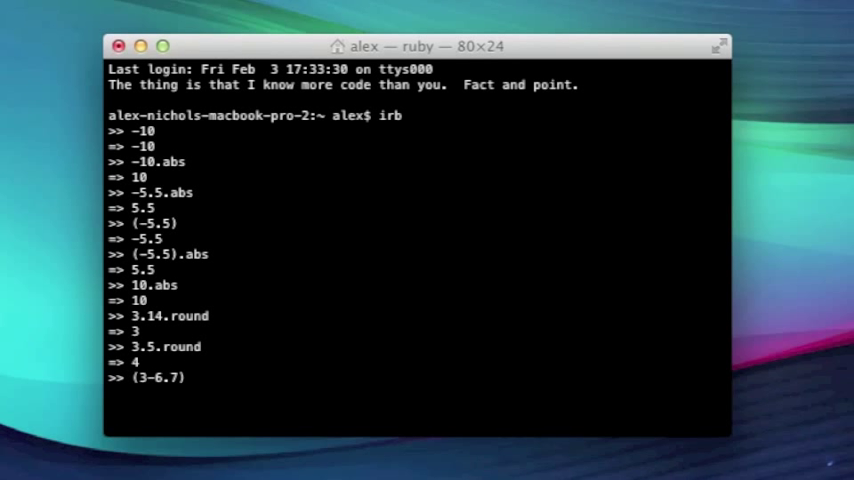
text(.round)
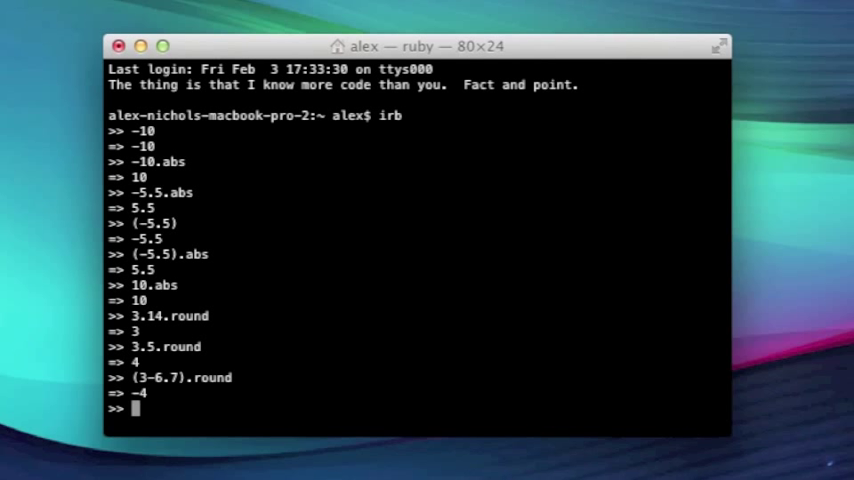
- Evaluate 5.5.ceil (6), 5.ceil (5) and 5.00001.ceil (6)
text(5.5.)
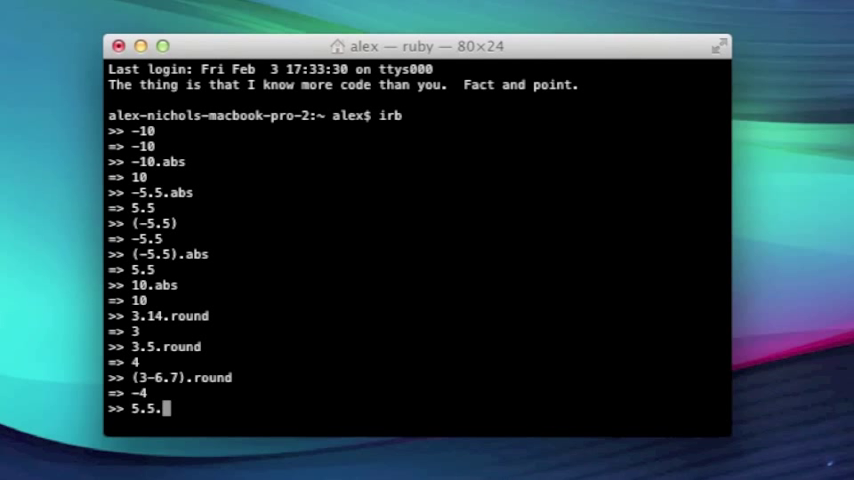
text(ceil)
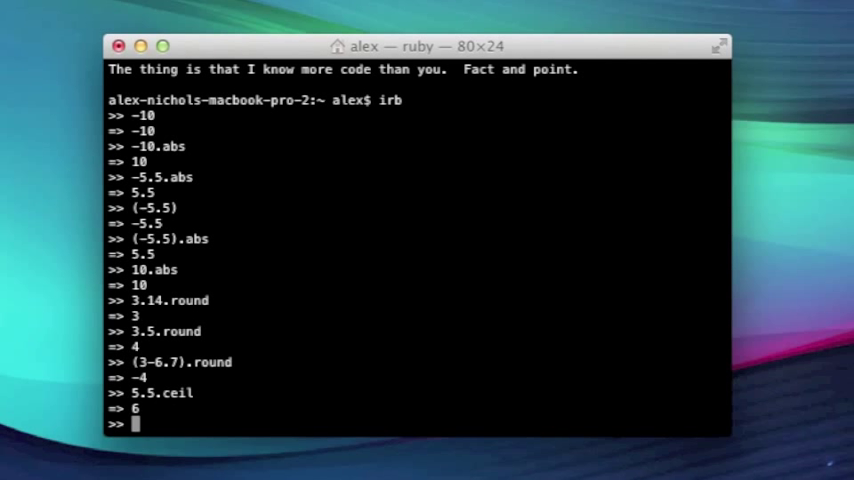
text(5.ceil)
text(5.00001.ceil)
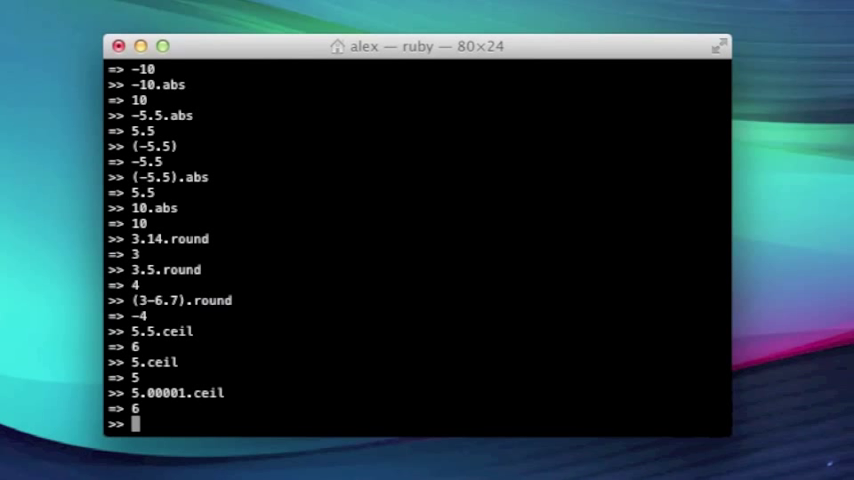
- Evaluate 5.9.floor (5), (8+0.1).floor (8) and (8+0.1) (8.1)
text(5.9)
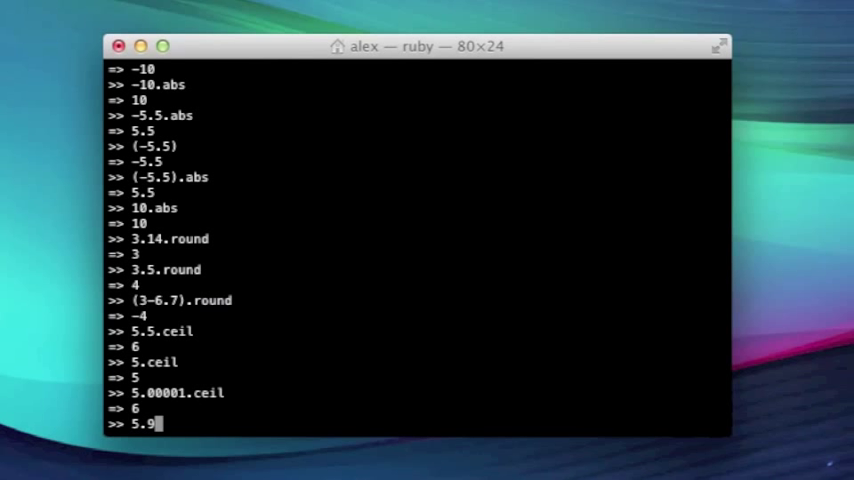
text(.floor)
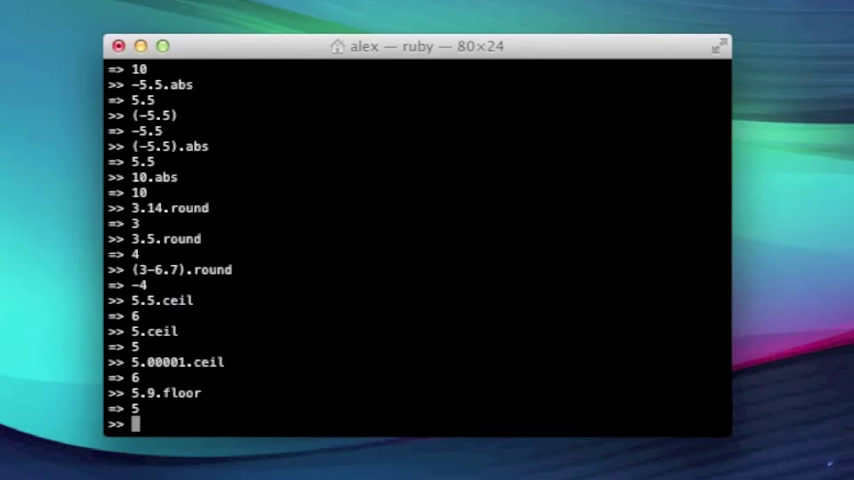
text((8+0.)
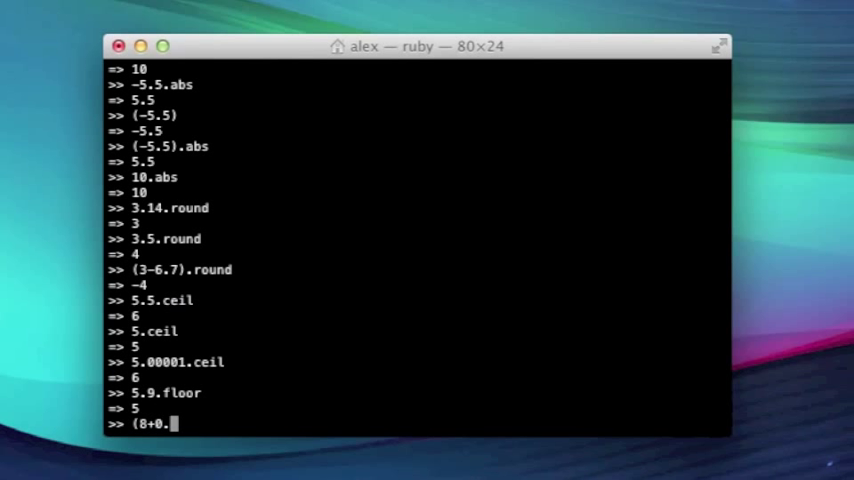
text(1).floor)
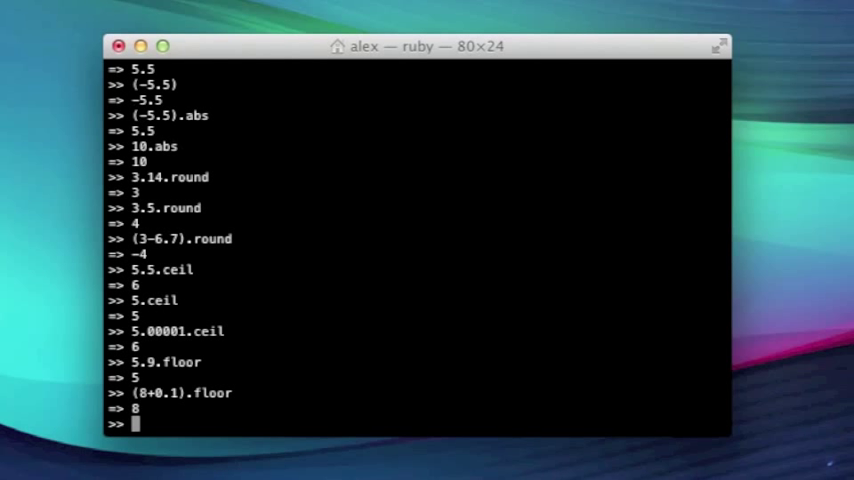
text((8+0.1))
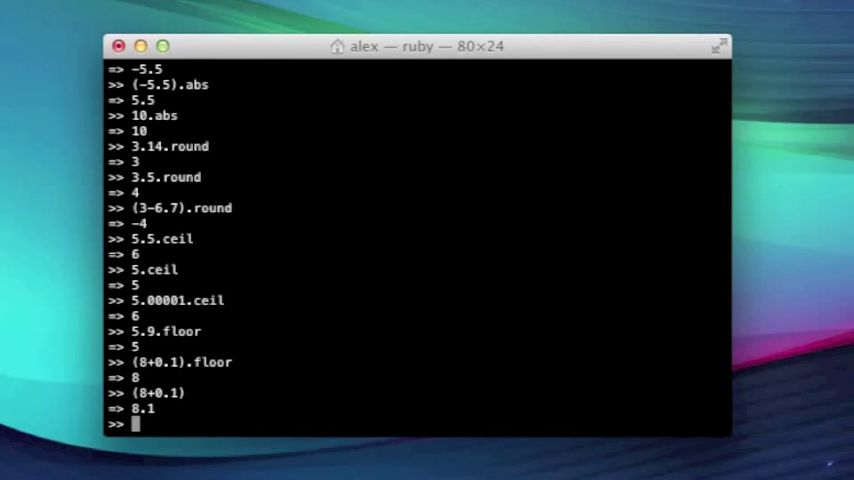
- Evaluate the string "abc" and "abc".length, which returns 3
text("abc")
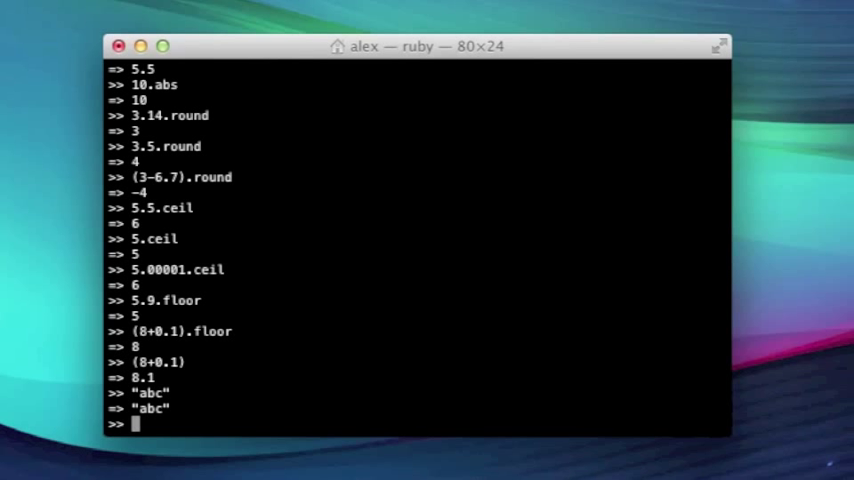
text("abc")
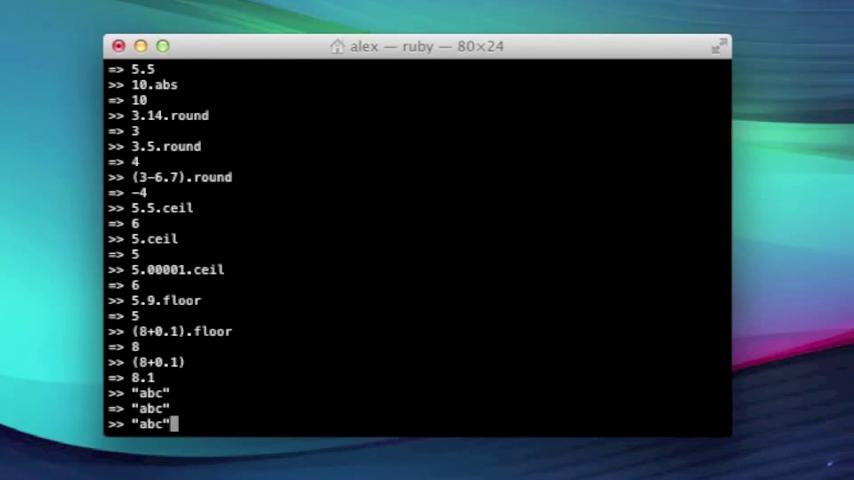
text(.length)
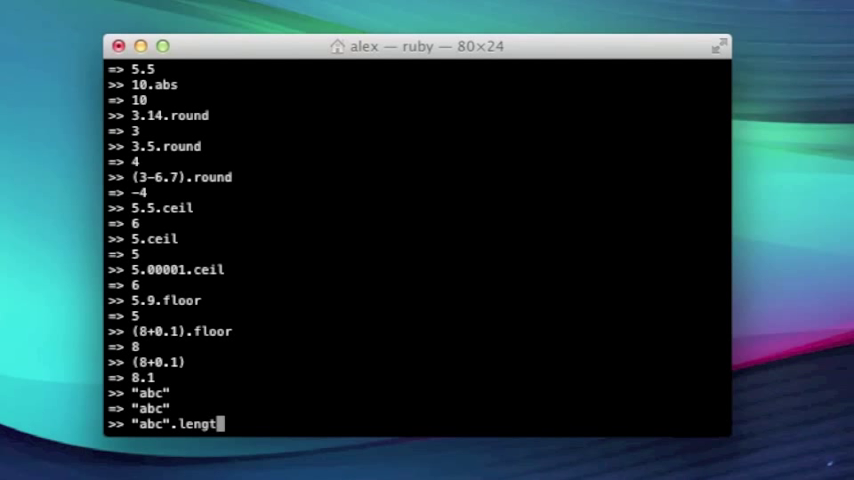
text(h)
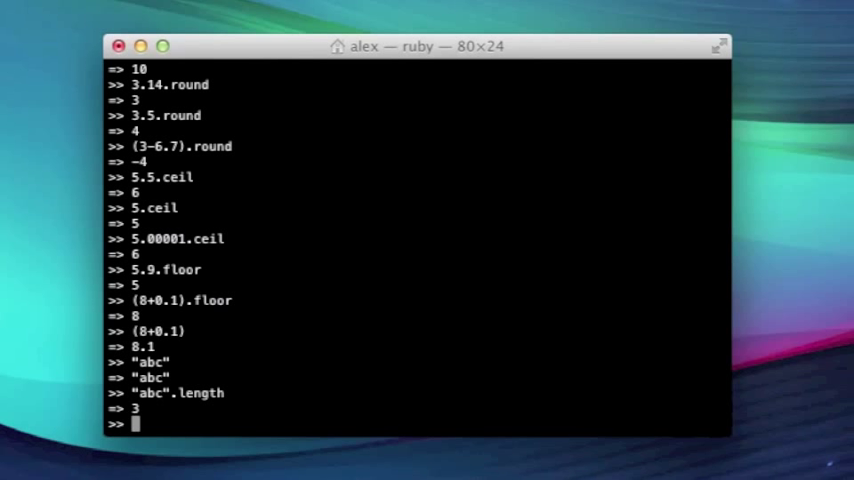
- Evaluate "abcdefg".reverse, returning "gfedcba"
text("abcd)
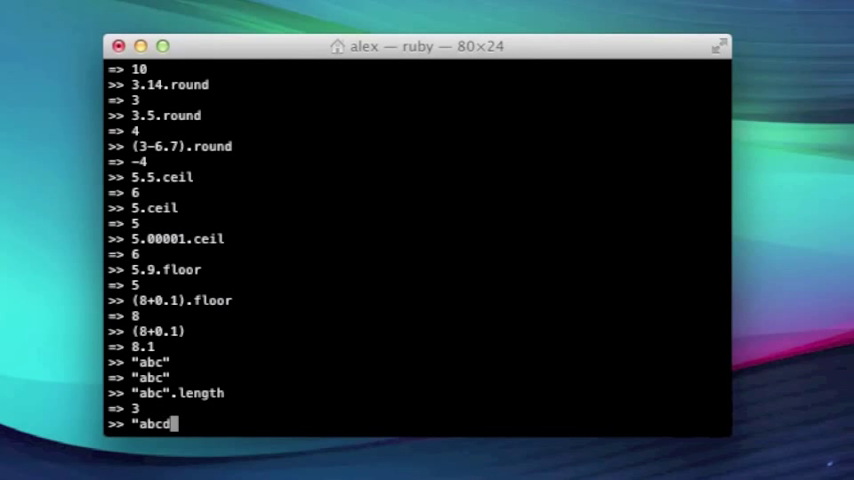
text(efg")
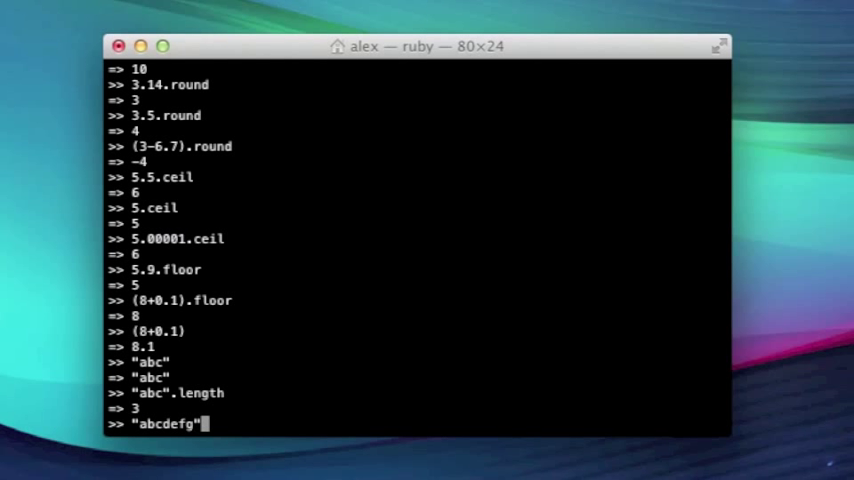
text(.revese)
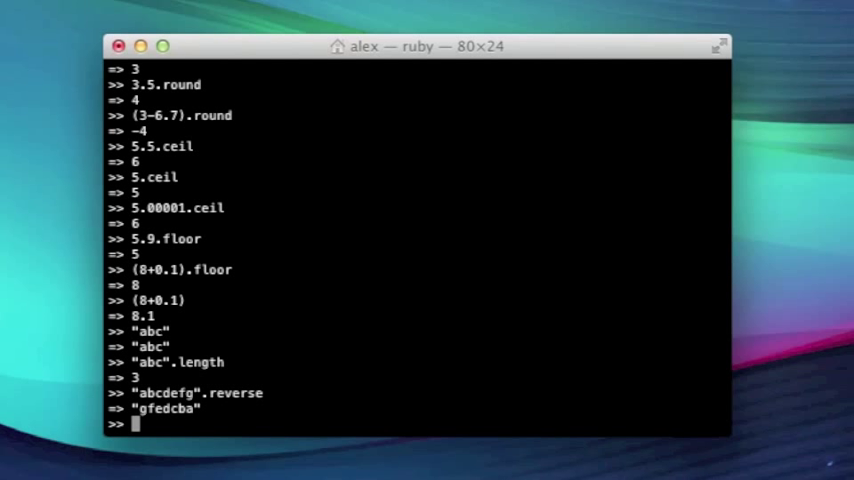
- Evaluate "alex".capitalize ("Alex"), "Alex".upcase ("ALEX") and "Alex".downcase ("alex")
text(")
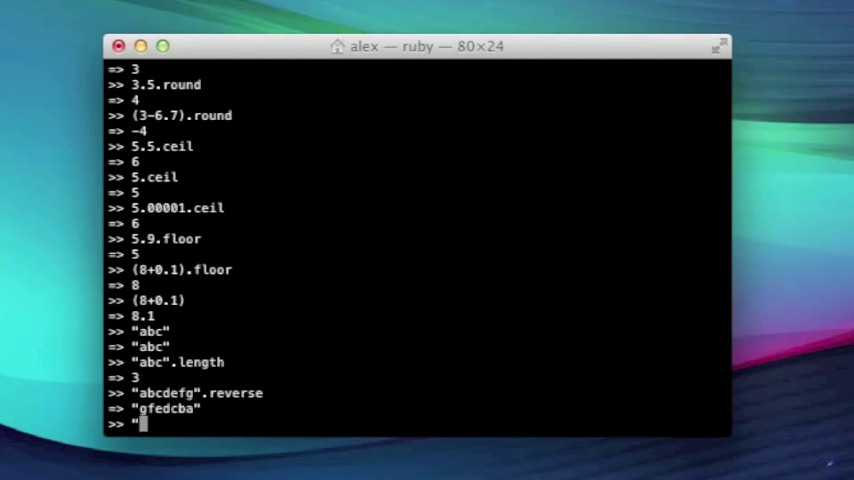
text(alex")
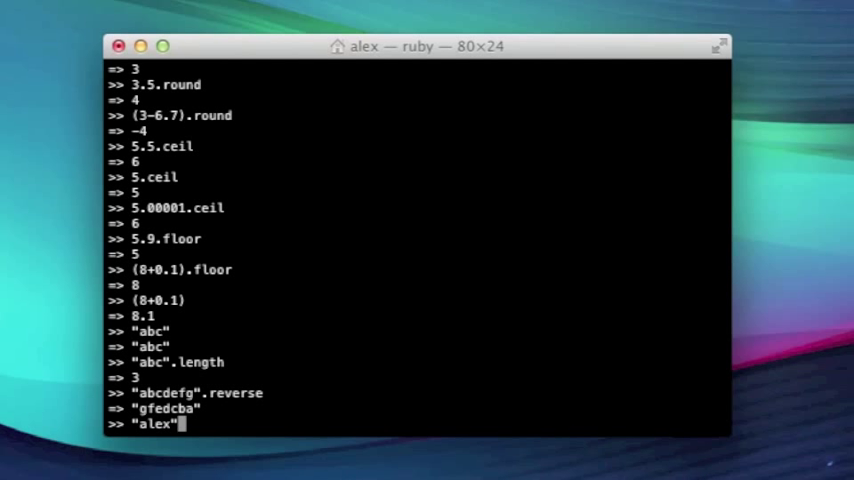
text(.capitalize)
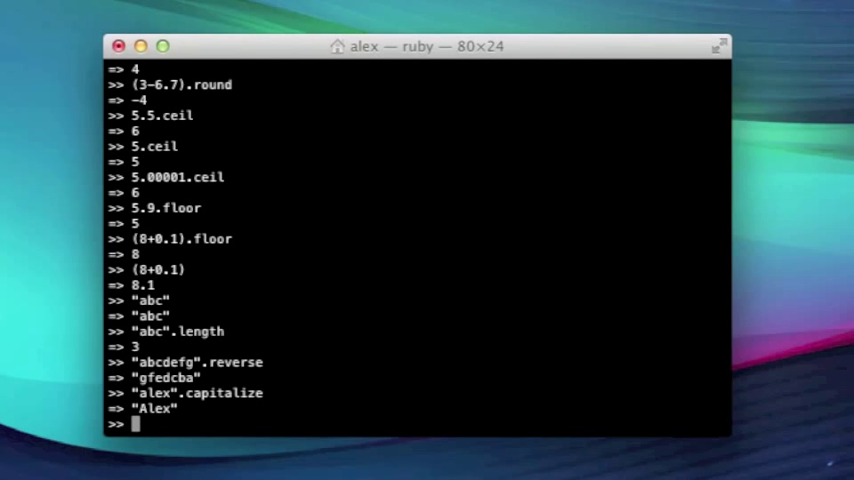
text(Alex".)
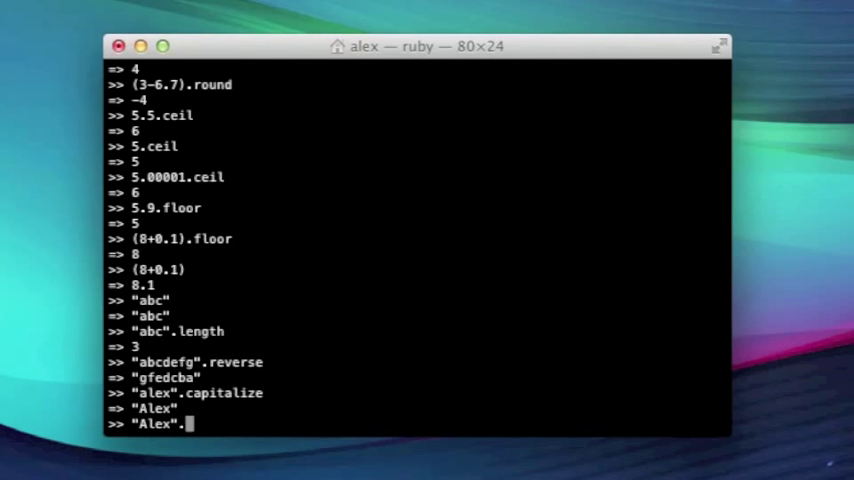
text(upcase)
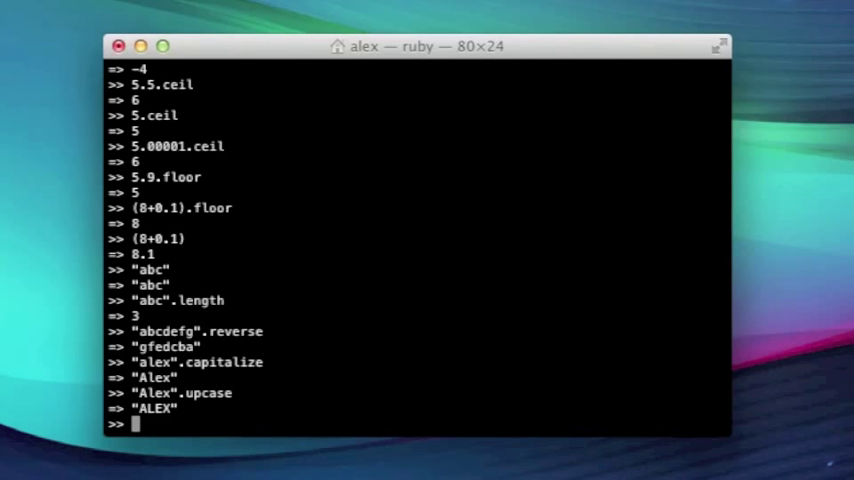
text("Alex".upcas)
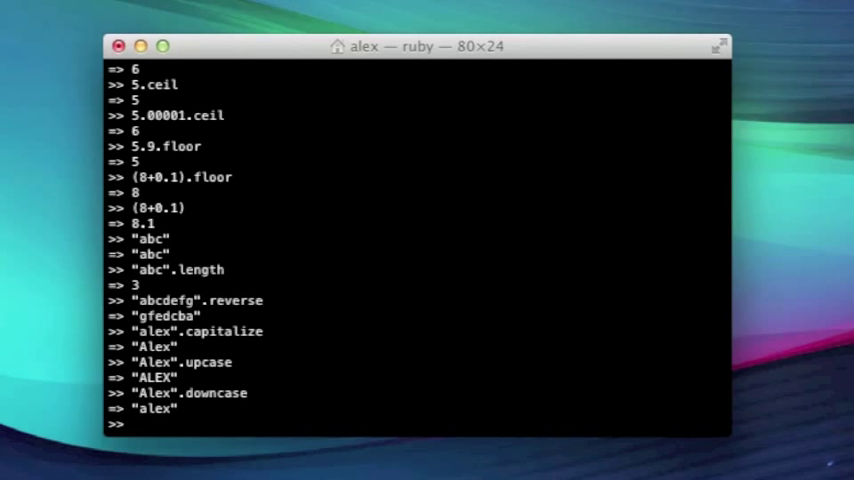
- Evaluate "abc"+"def".reverse, yielding "abcfed" since only the second string is reversed
text("abc"+"de)
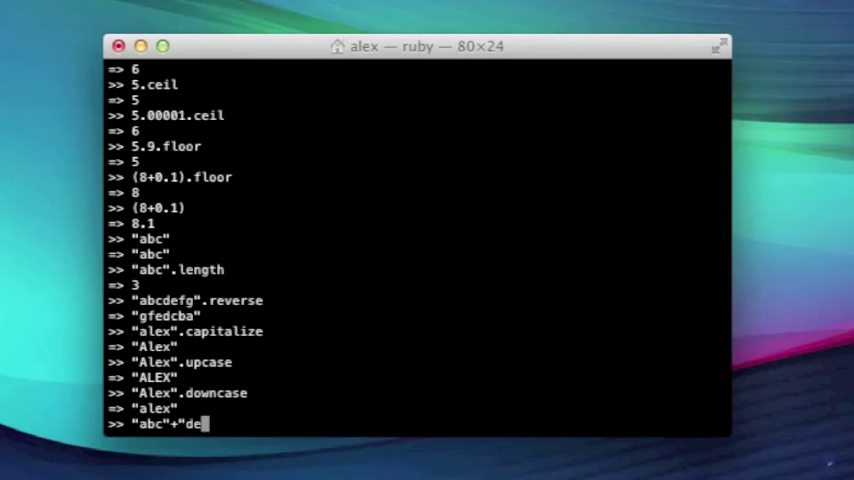
text(f".rev)
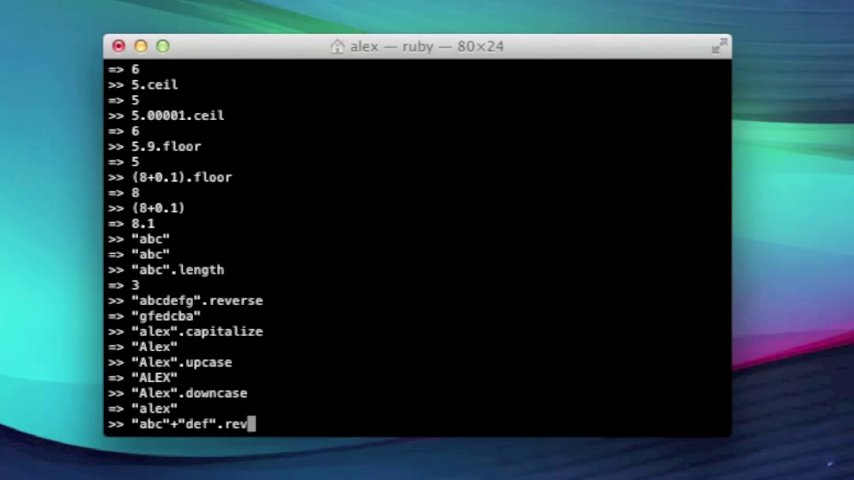
text(erse)
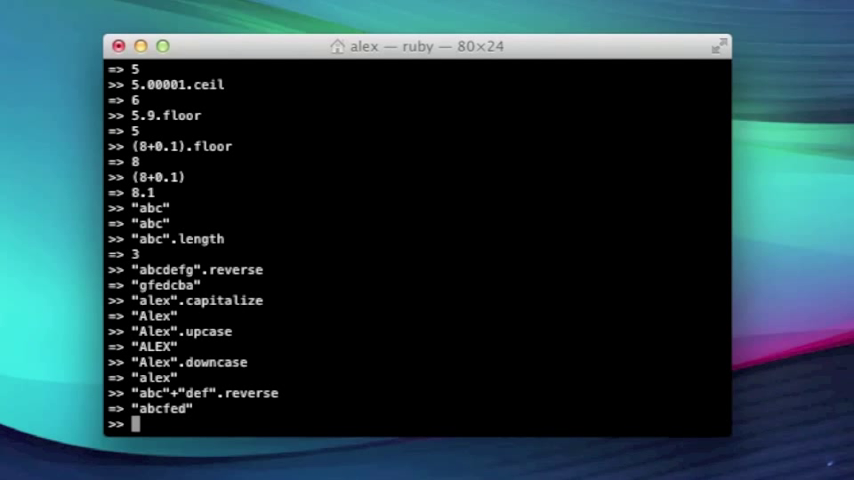
mouse_move(644, 140)
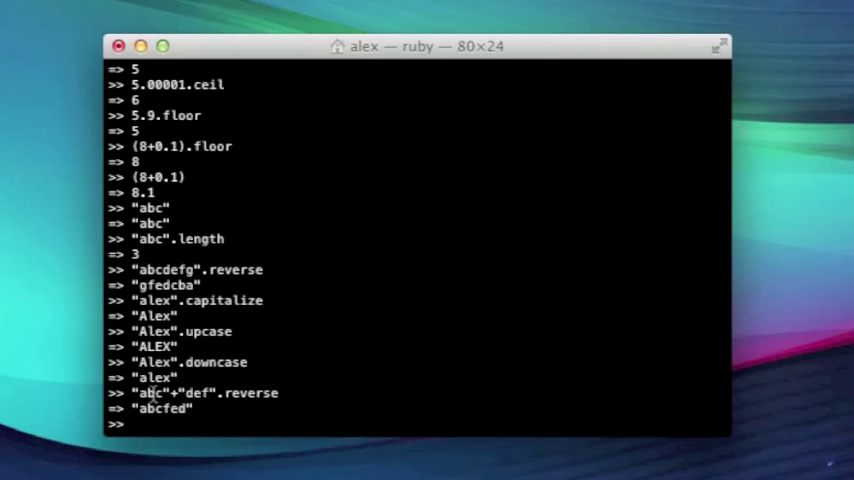
- Evaluate 1-1.5.floor, yielding 0 because floor applies before the subtraction
text(1+)
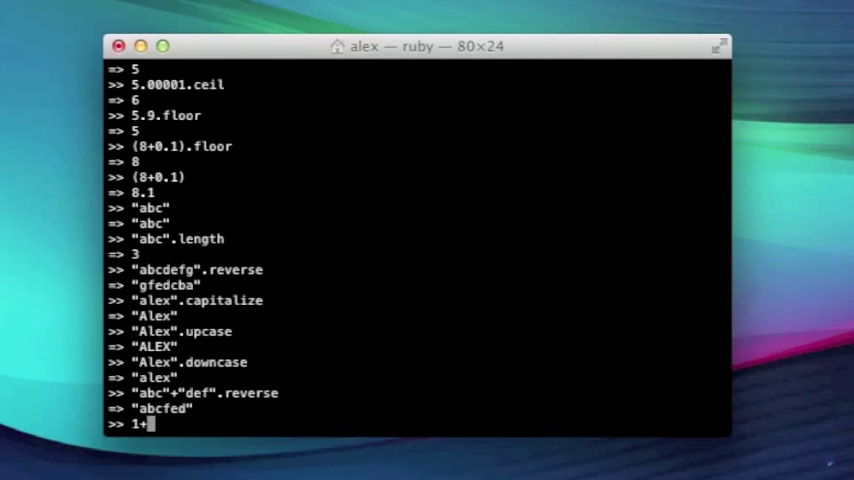
text(-1.5.floor)
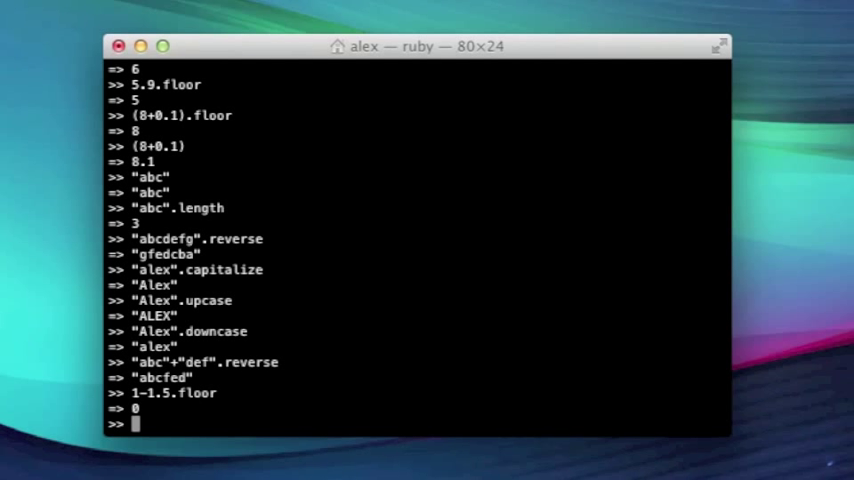
- Enter the parenthesised expression ("abc"+"def").reverse at the prompt without evaluating yet
text(("ab)
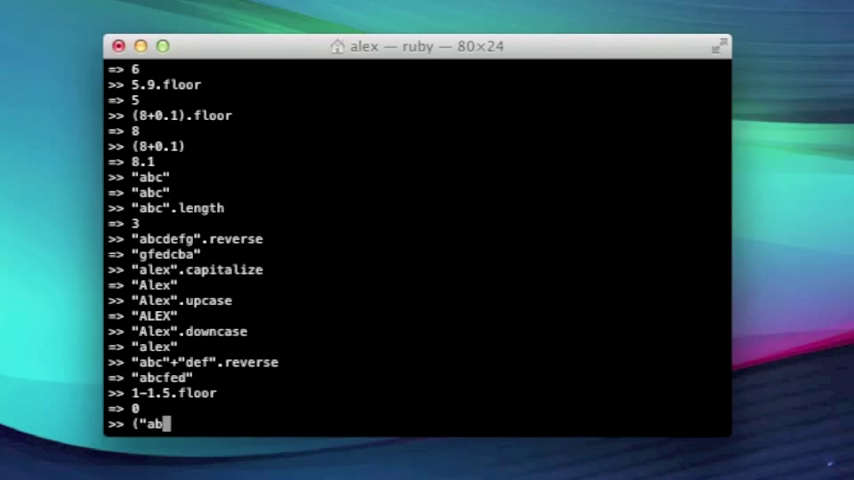
text(c+def)
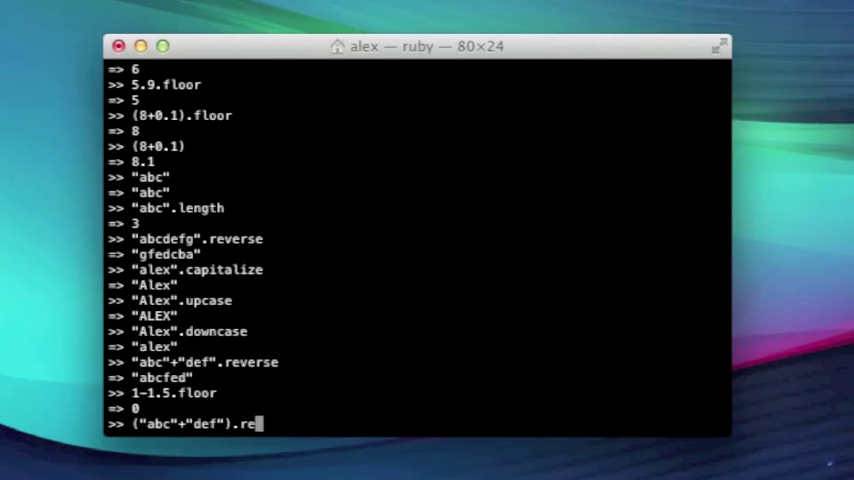
text(verse)
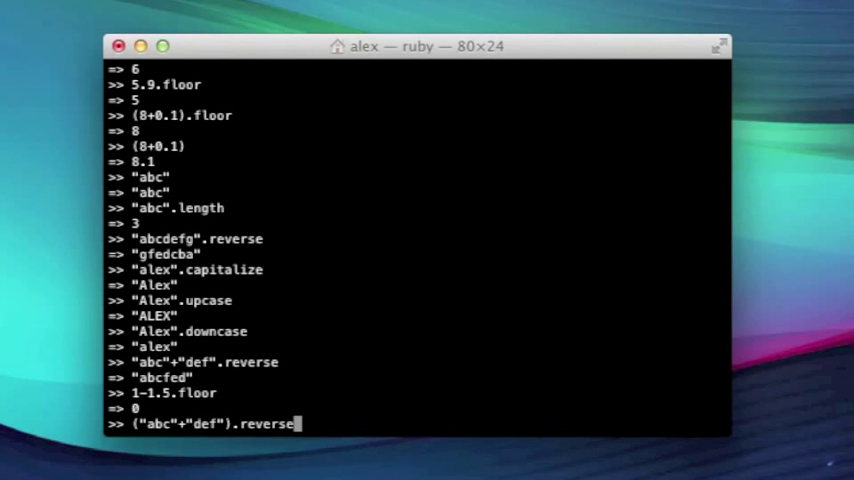